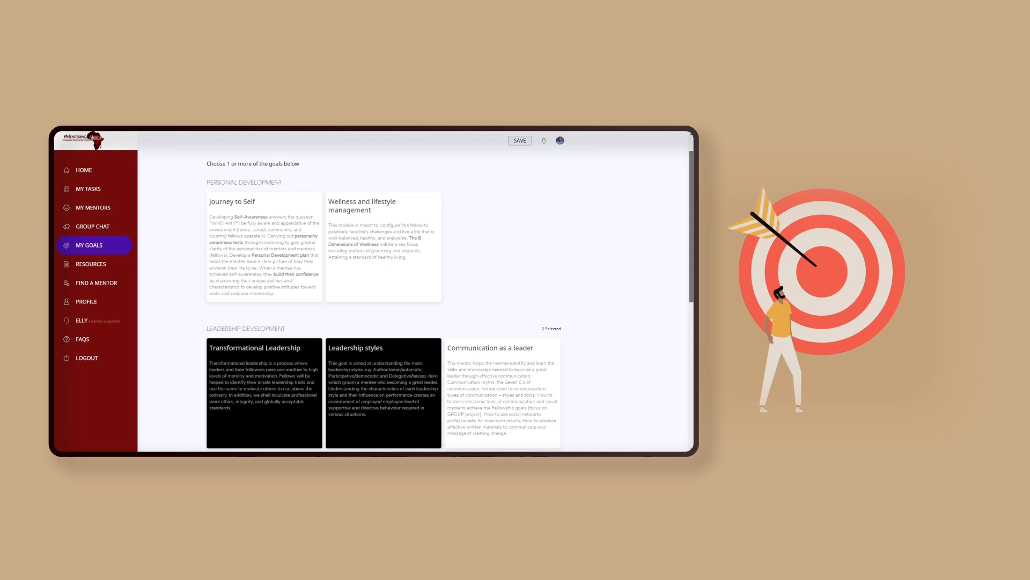
# Step: Scroll past My Goals and go to the Resources library page
pyautogui.scroll(-3)
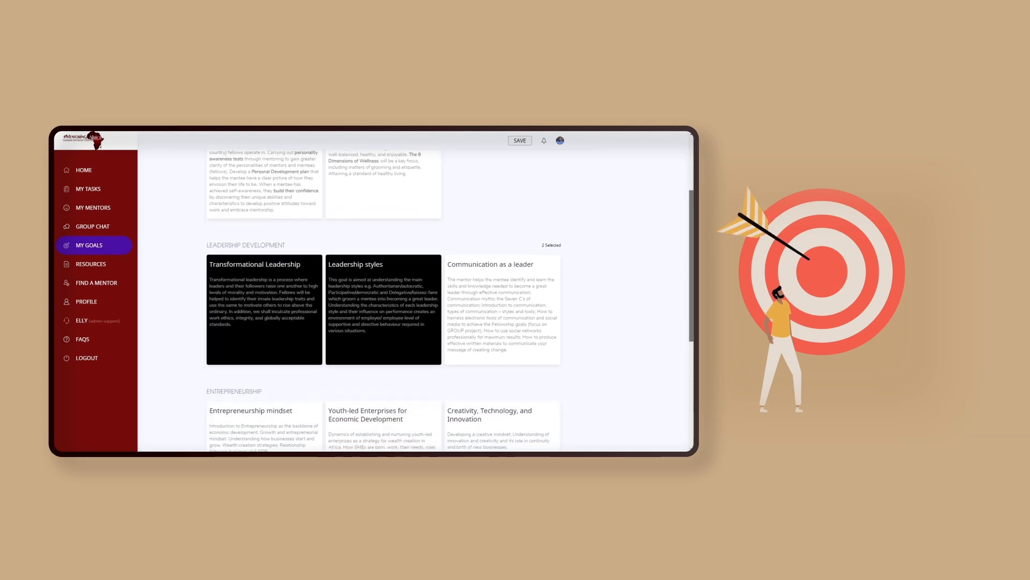
pyautogui.click(90, 264)
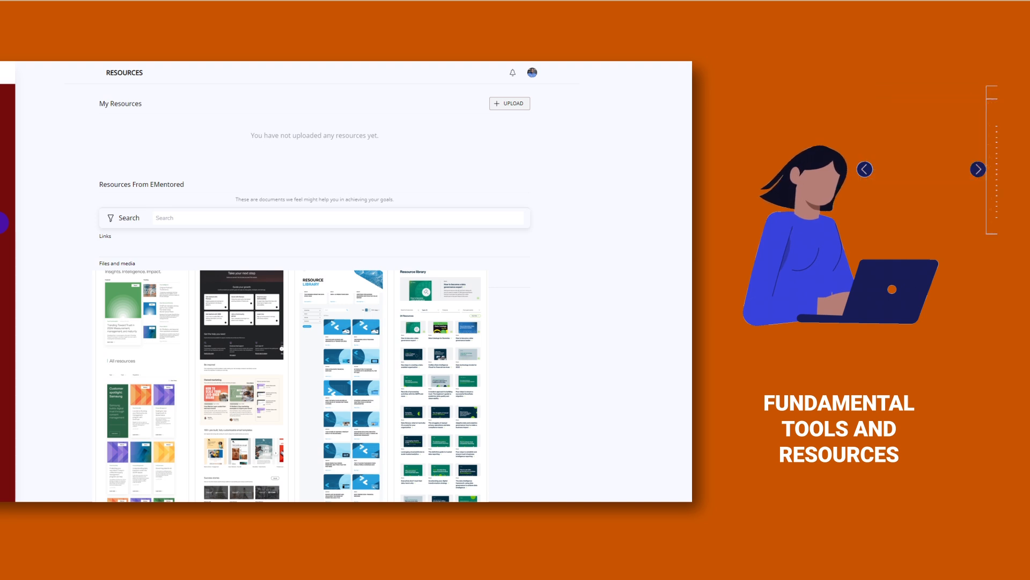
# Step: Go to Find a Mentor to view the matched mentor's profile and bio
pyautogui.click(203, 250)
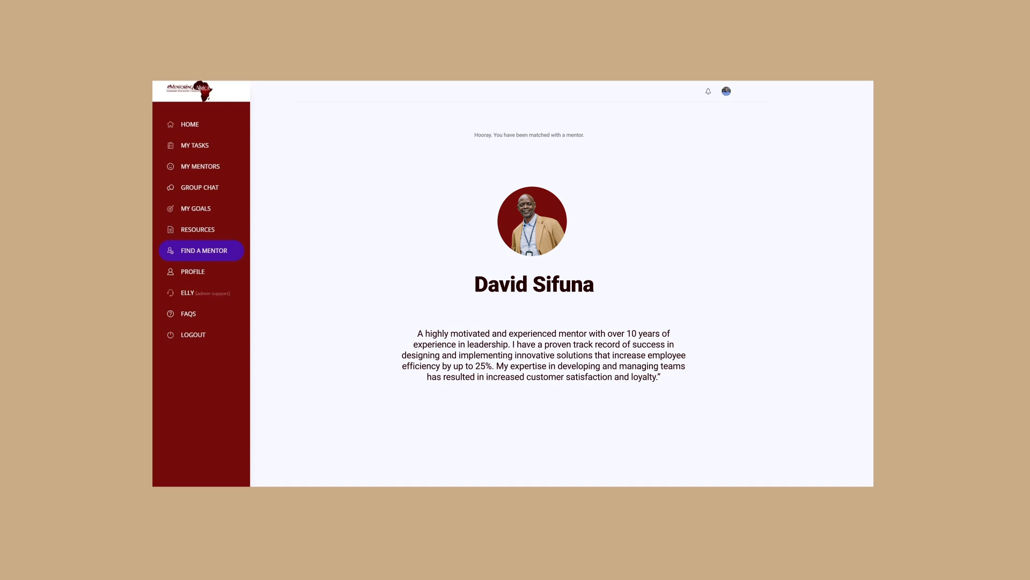
# Step: Open the mentee FAQs, starting with what eMentored is
pyautogui.click(188, 313)
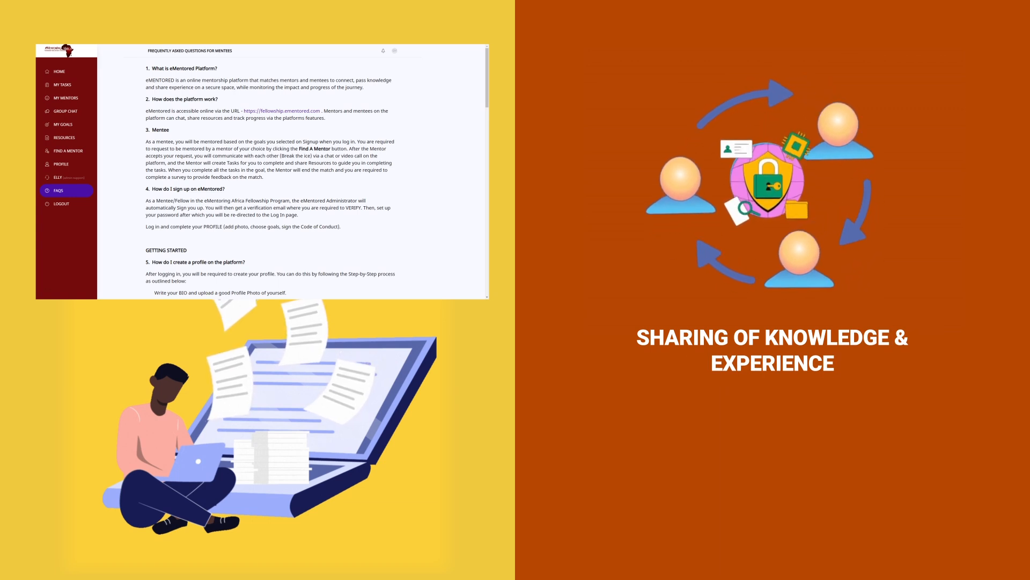
# Step: Open the Elly admin-support chat from the sidebar
pyautogui.click(62, 84)
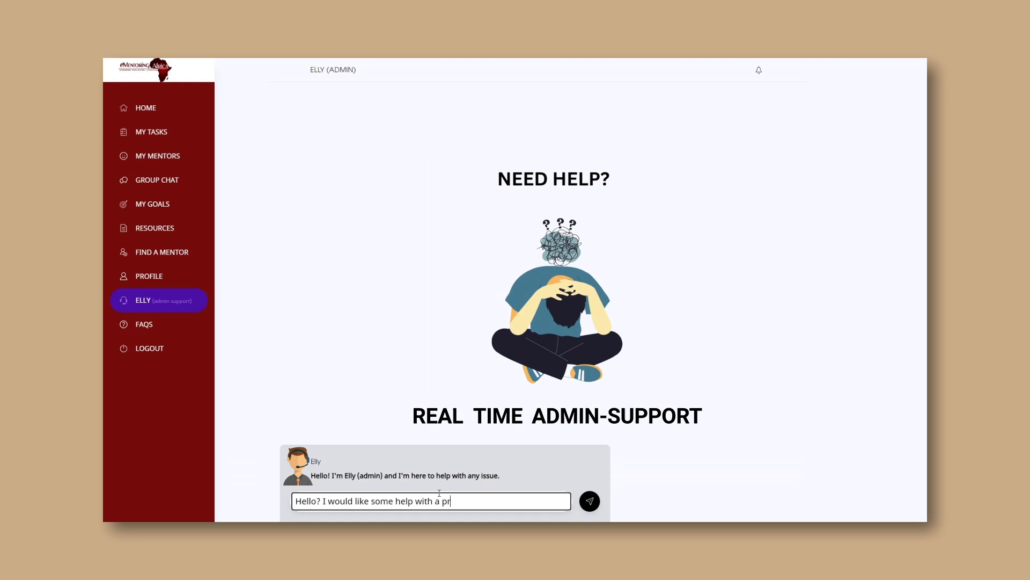
# Step: Finish typing 'Hello? I would like some help with a problem facing' in Elly's chat
pyautogui.write('oblem')
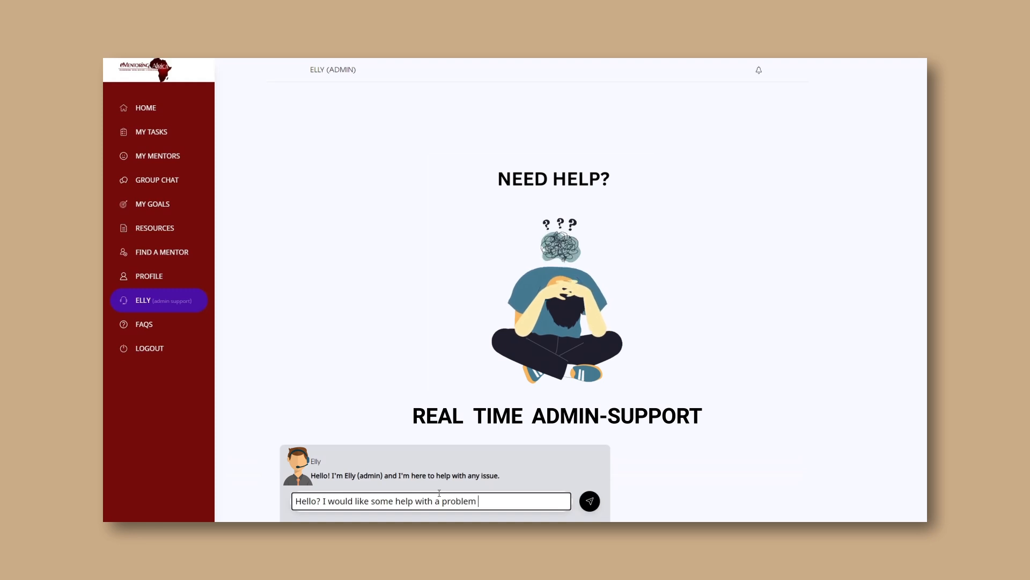
pyautogui.write('facing')
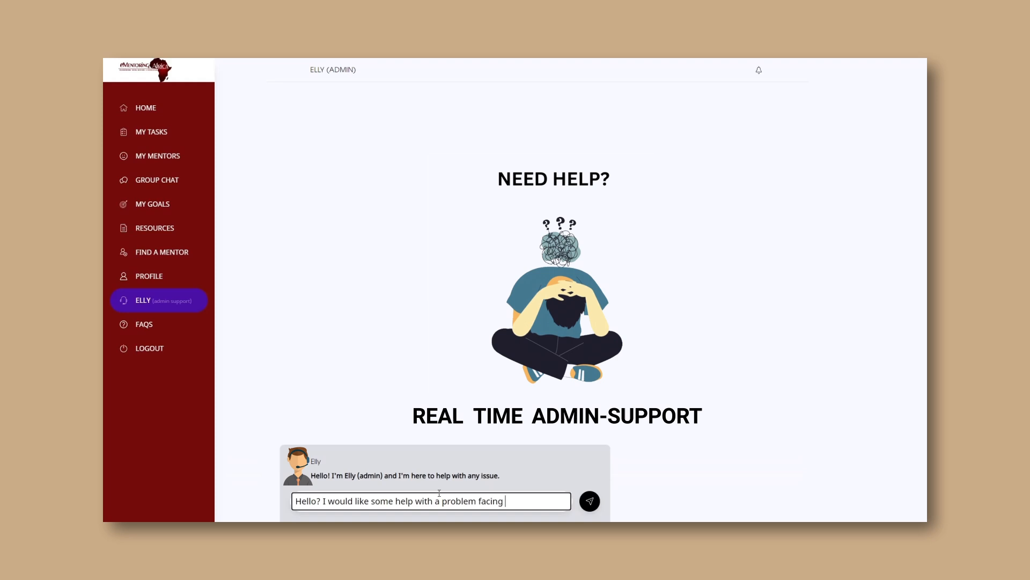